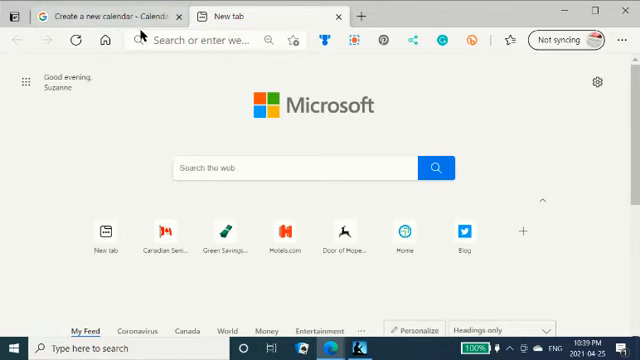
pyautogui.moveTo(200, 121)
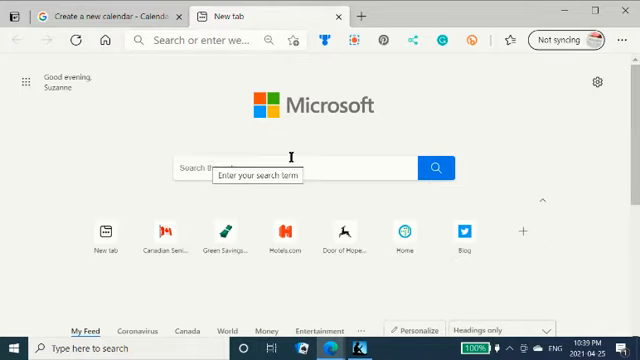
pyautogui.moveTo(300, 158)
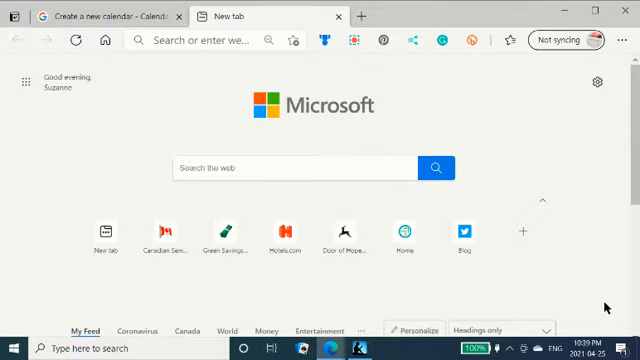
pyautogui.moveTo(544, 196)
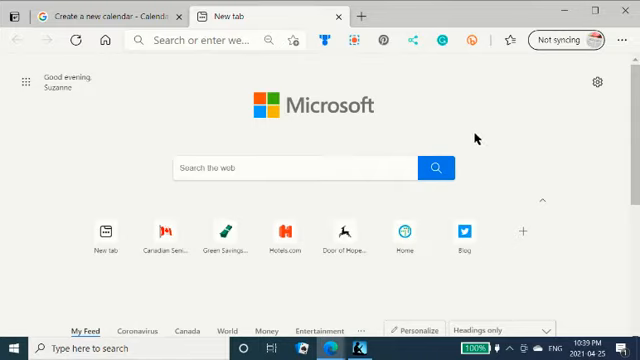
pyautogui.moveTo(398, 103)
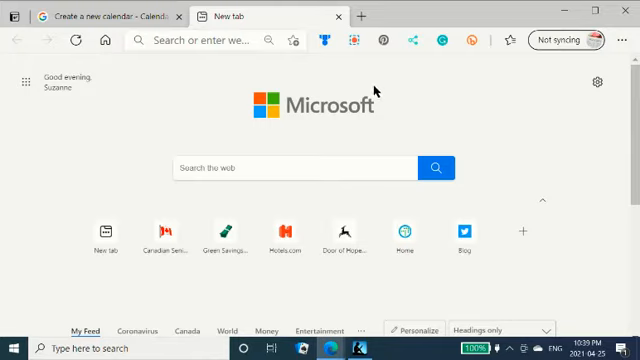
pyautogui.moveTo(341, 82)
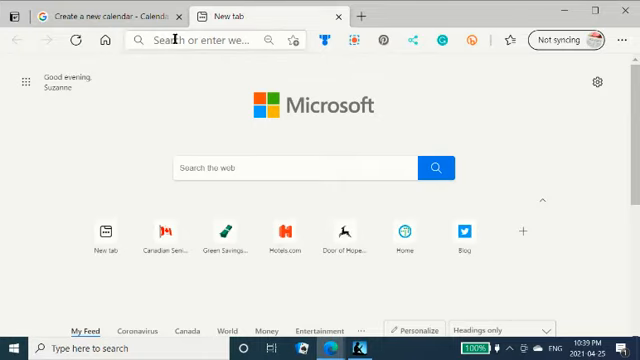
pyautogui.moveTo(159, 174)
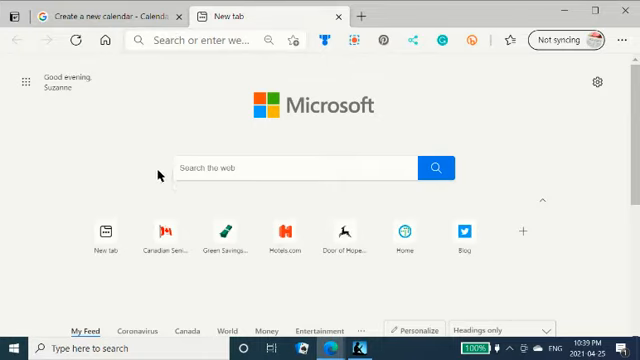
pyautogui.moveTo(322, 117)
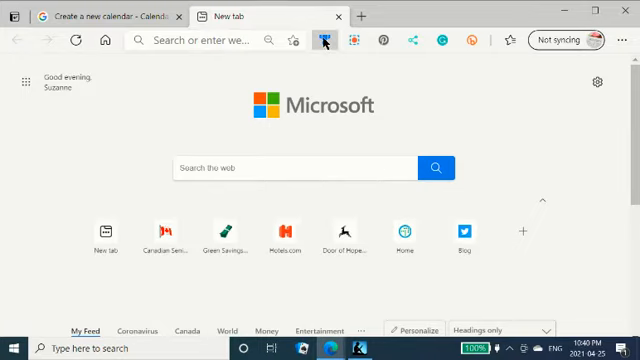
# - Search Bing for 'Google Calendar' and open the Google Calendar site from the results
pyautogui.click(325, 40)
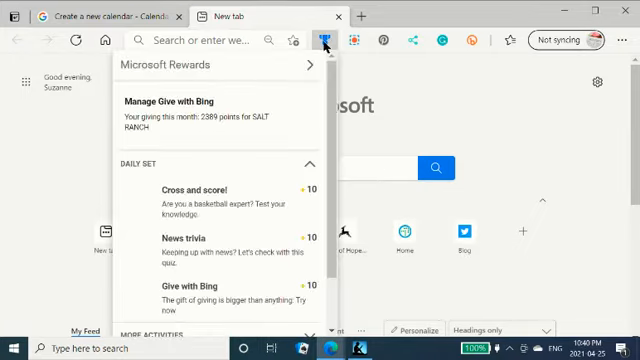
pyautogui.moveTo(175, 133)
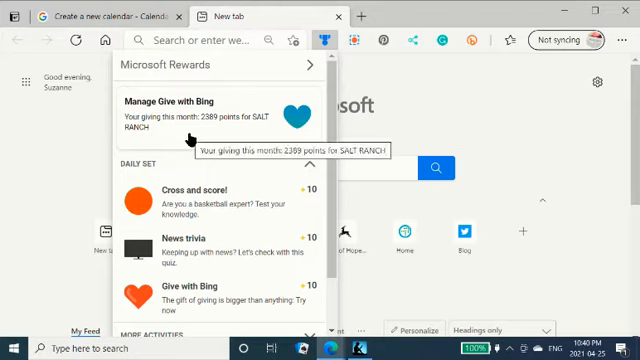
pyautogui.moveTo(232, 135)
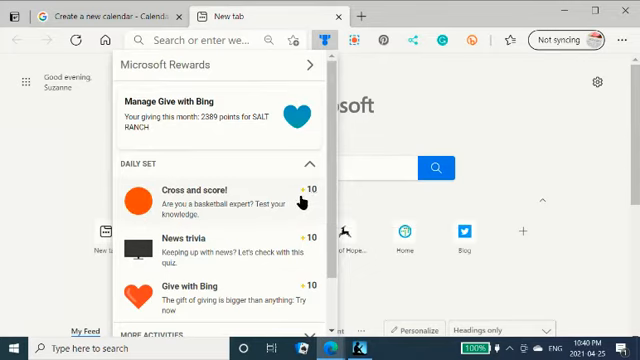
pyautogui.moveTo(305, 200)
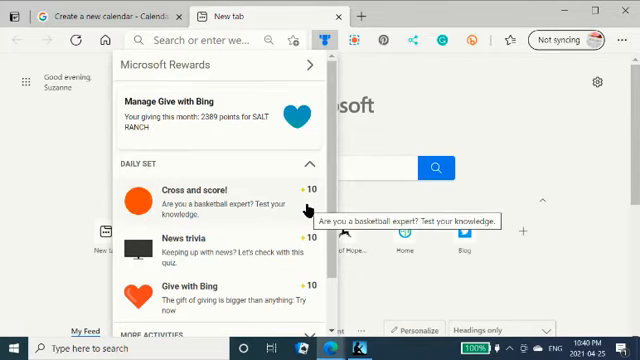
pyautogui.moveTo(308, 298)
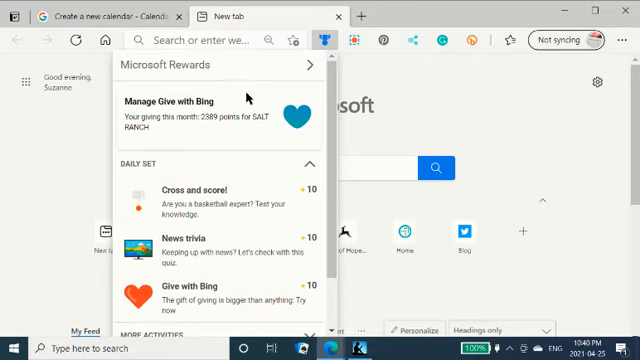
pyautogui.moveTo(234, 66)
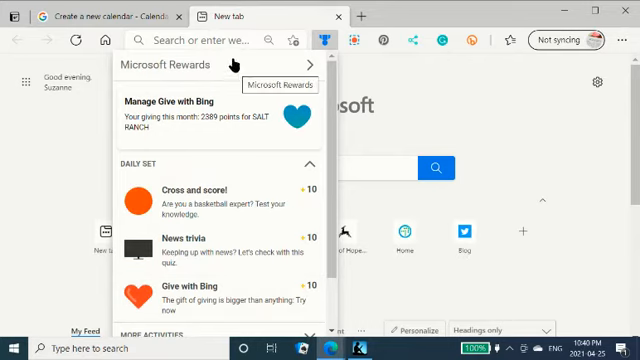
pyautogui.moveTo(224, 127)
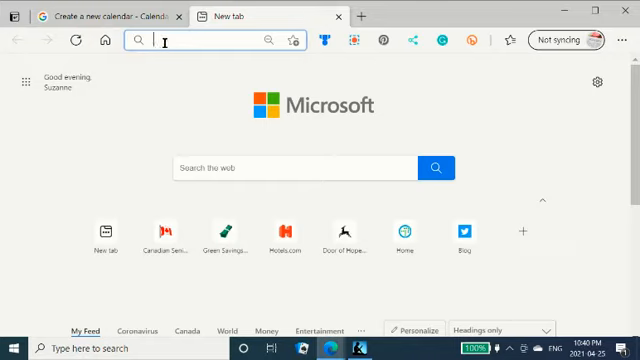
pyautogui.write('Go')
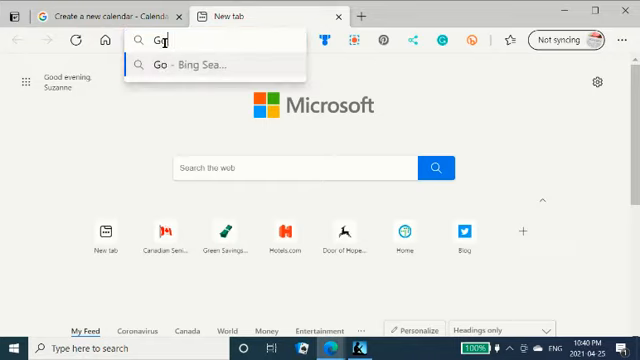
pyautogui.write('oogle Ca')
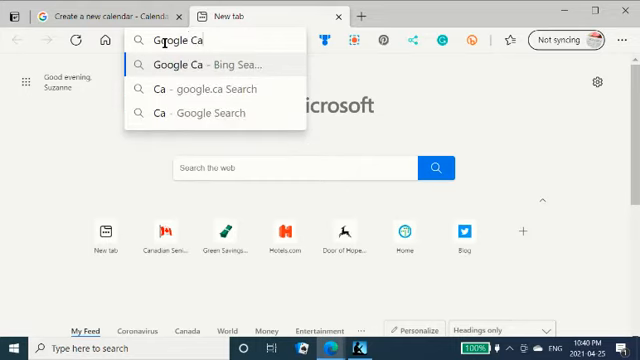
pyautogui.write('lendar')
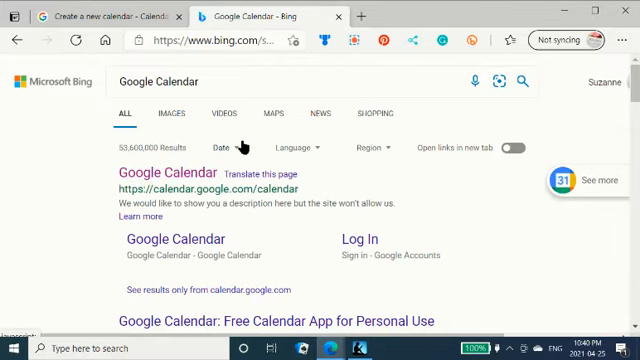
pyautogui.moveTo(252, 152)
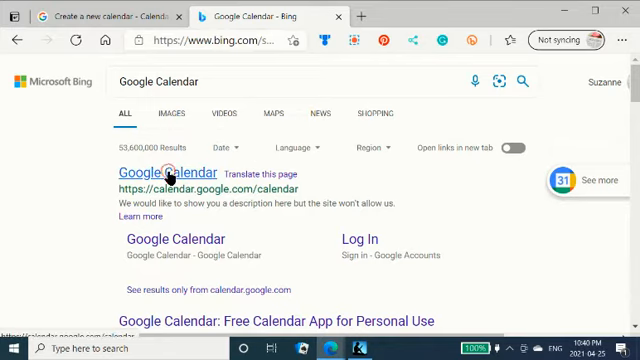
pyautogui.click(171, 174)
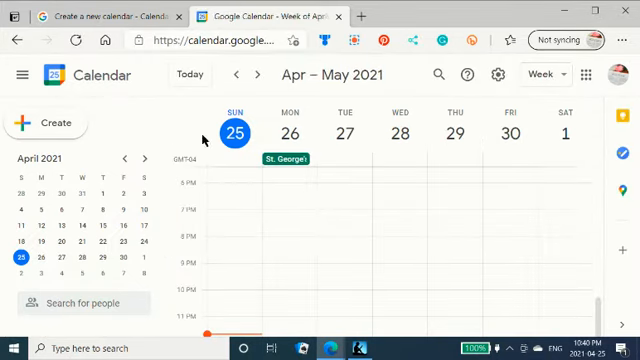
pyautogui.moveTo(620, 74)
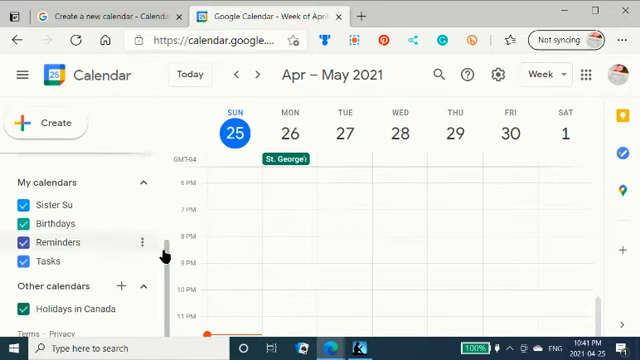
pyautogui.moveTo(117, 286)
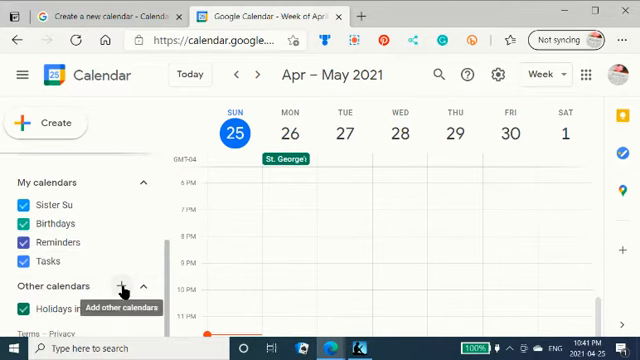
# - Open the + menu next to Other calendars to reveal Create new calendar
pyautogui.click(117, 287)
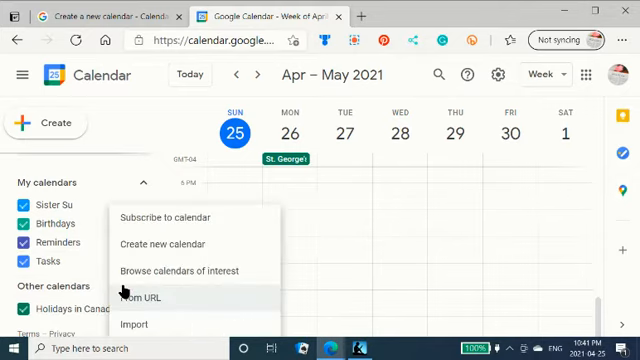
pyautogui.moveTo(185, 218)
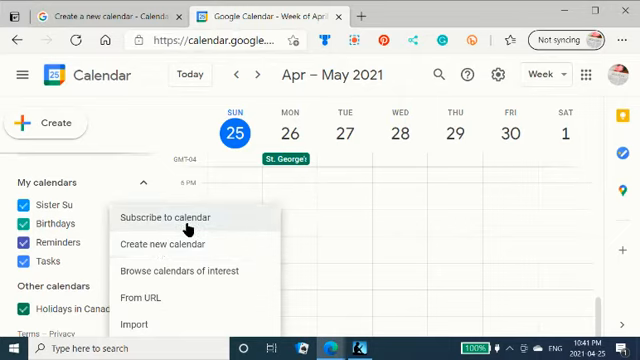
pyautogui.moveTo(175, 245)
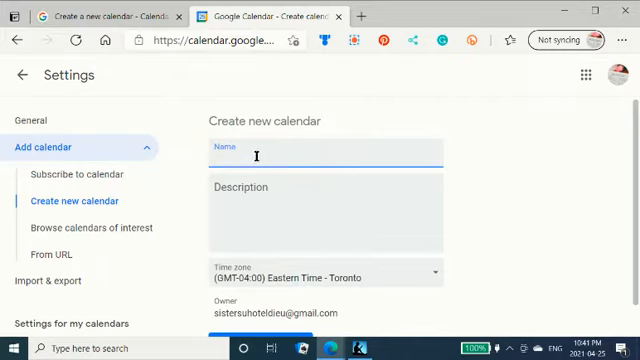
# - Name the new calendar 'Canadian Blogger Tips Calendar'
pyautogui.click(255, 160)
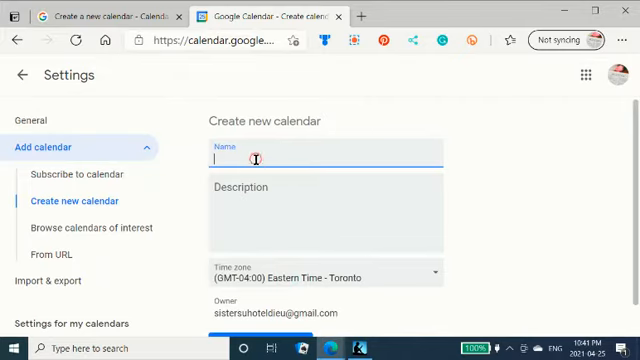
pyautogui.write('Canadian')
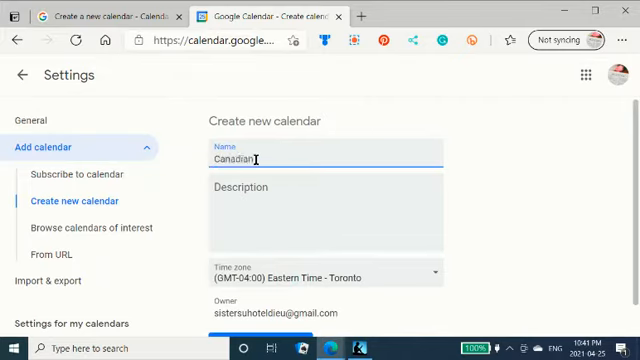
pyautogui.write('Blogger')
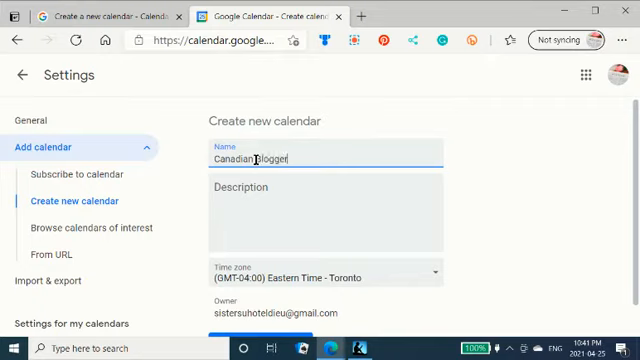
pyautogui.write('Tips Calendar')
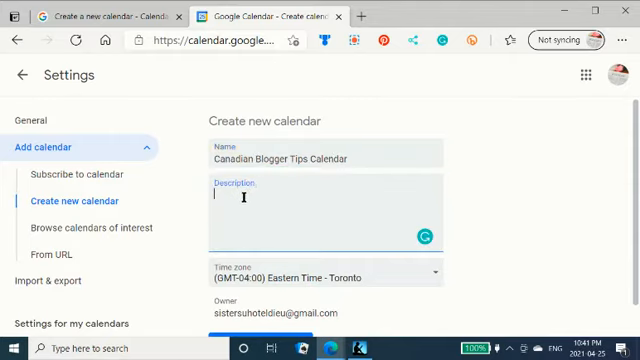
# - Enter the description 'Tips to help Canadian Blogger Users be more productive', fixing a typo
pyautogui.write('tips for')
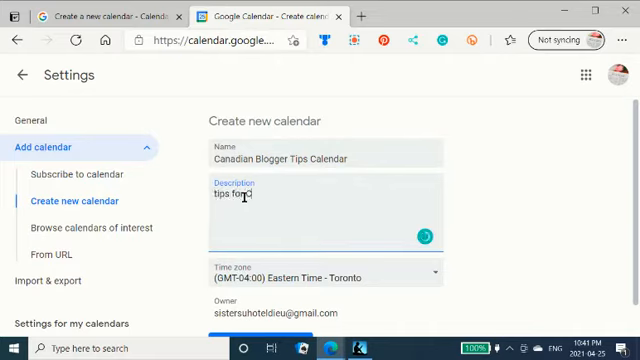
pyautogui.write('ca')
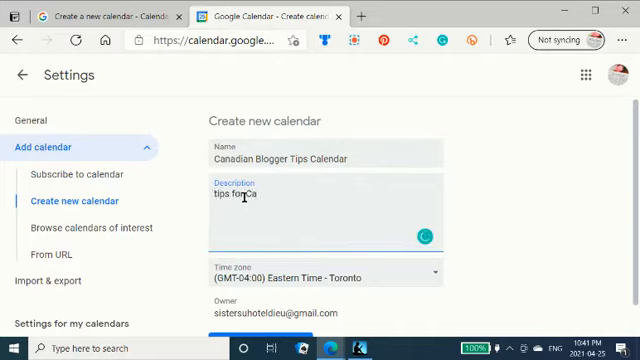
pyautogui.press('Backspace')
pyautogui.write('T')
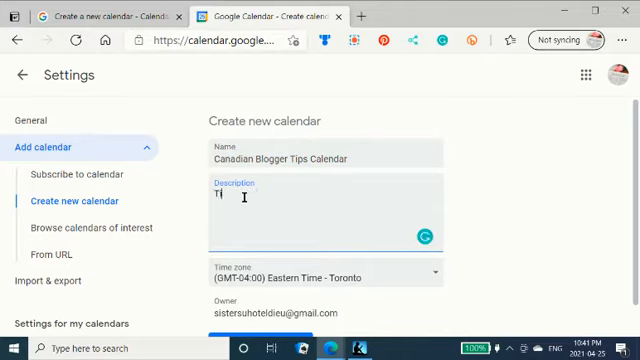
pyautogui.write('ips to')
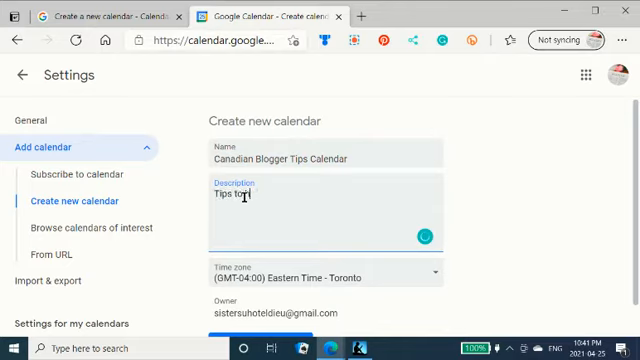
pyautogui.write('help')
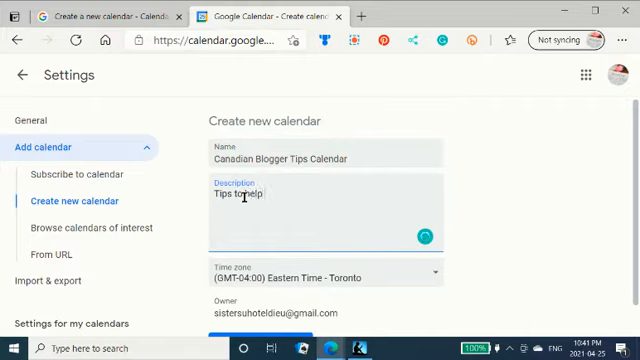
pyautogui.write('Canadian Bl')
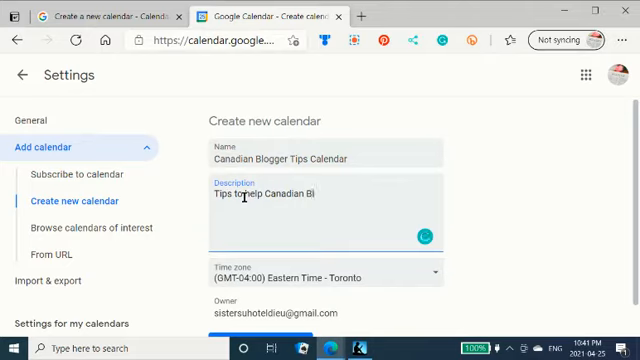
pyautogui.write('ogger')
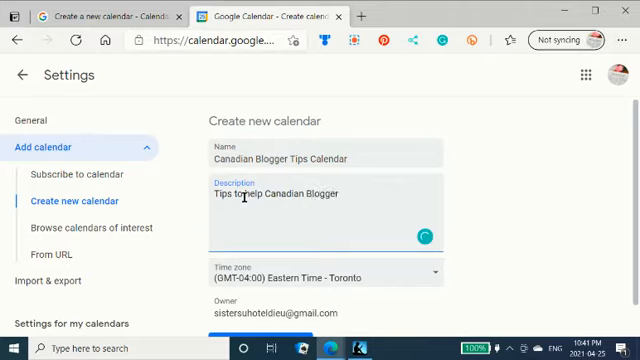
pyautogui.write('users be')
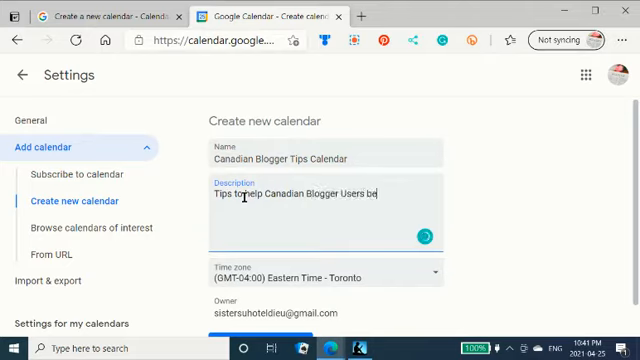
pyautogui.write('more p')
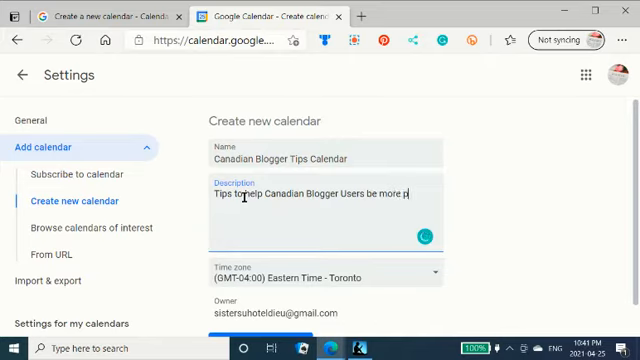
pyautogui.write('roductive')
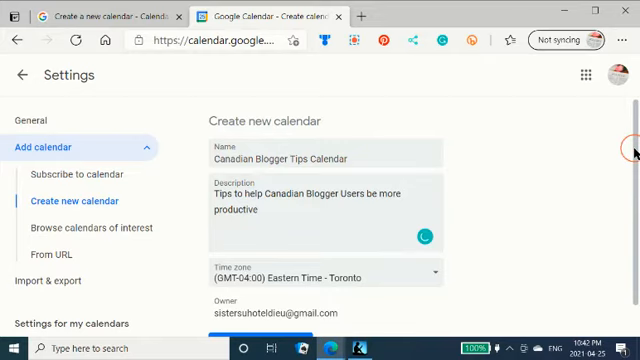
# - Submit the form with the Create calendar button to save the Canadian Blogger Tips Calendar
pyautogui.scroll(-3)
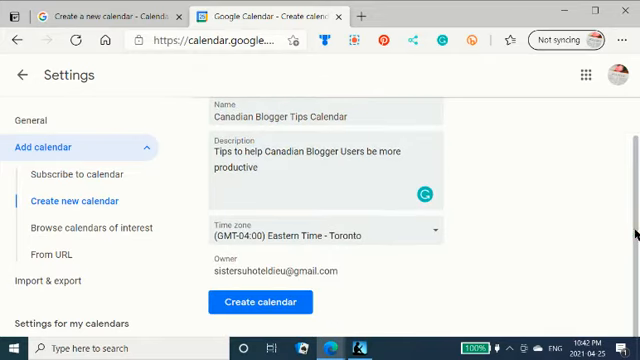
pyautogui.moveTo(556, 260)
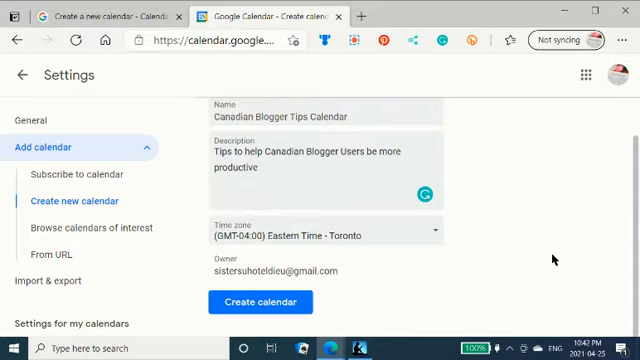
pyautogui.moveTo(548, 258)
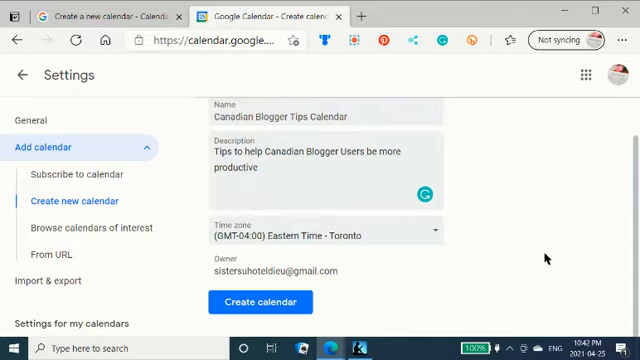
pyautogui.click(259, 301)
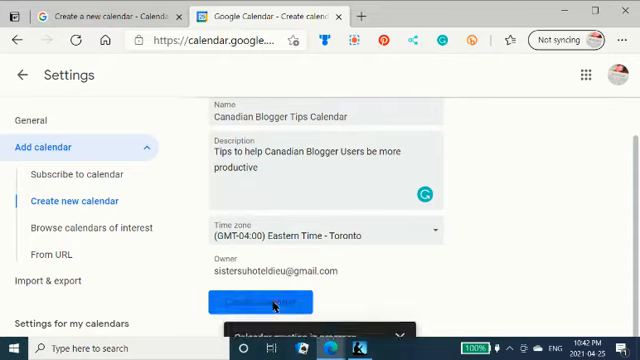
pyautogui.click(252, 301)
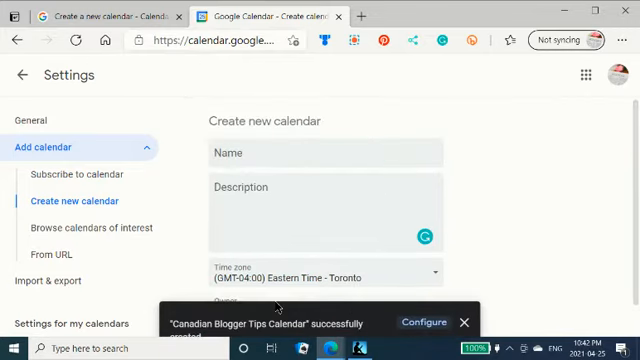
pyautogui.moveTo(598, 272)
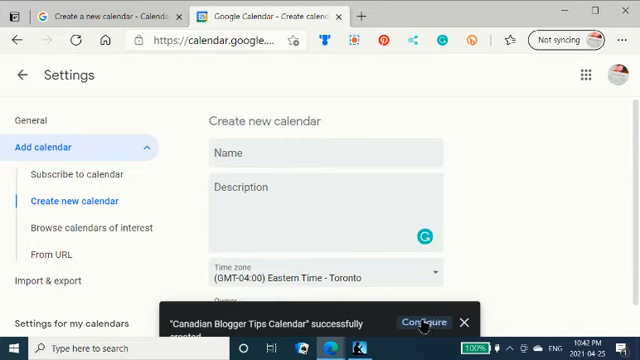
# - Tick Make available to public in the new calendar's access permissions and confirm the warning
pyautogui.click(409, 322)
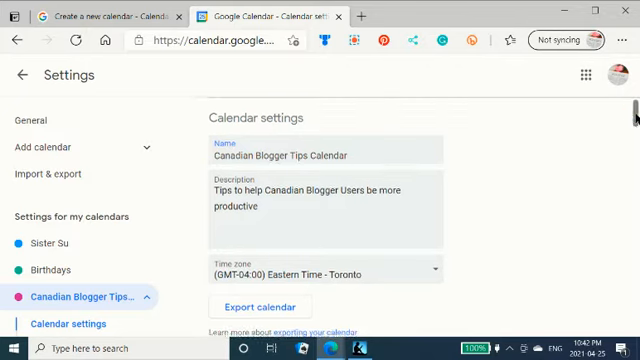
pyautogui.scroll(-3)
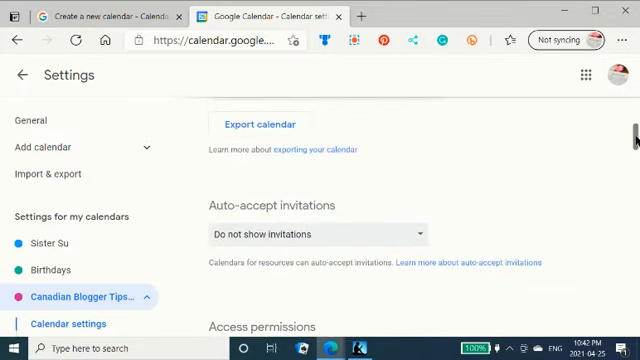
pyautogui.scroll(3)
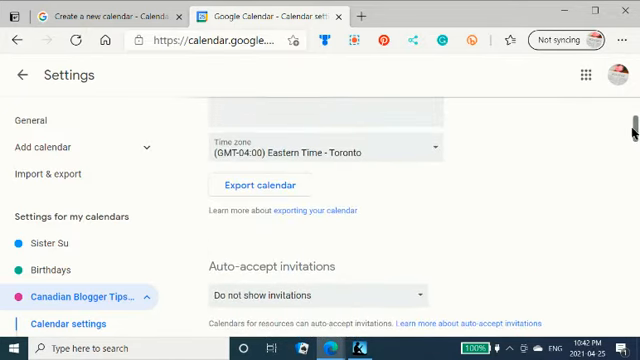
pyautogui.scroll(-3)
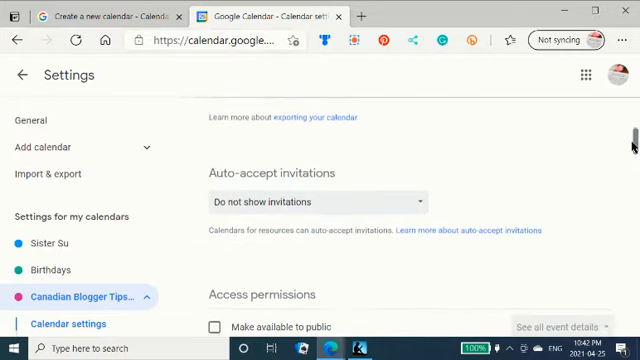
pyautogui.scroll(-3)
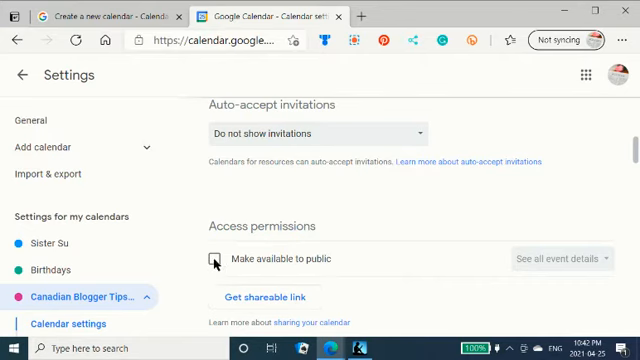
pyautogui.click(215, 258)
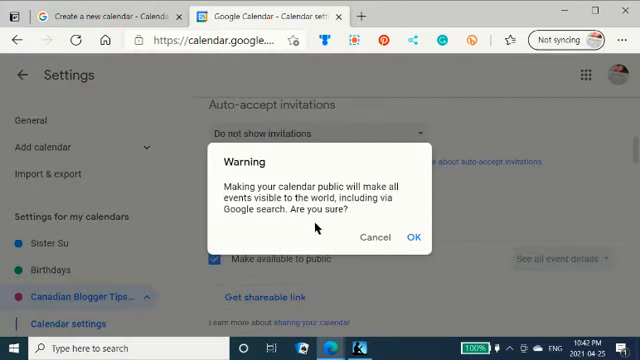
pyautogui.moveTo(360, 232)
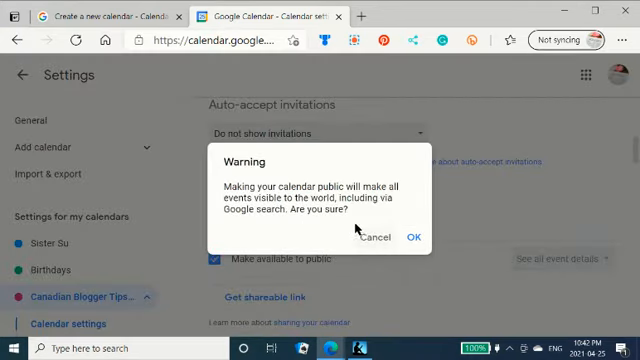
pyautogui.moveTo(410, 228)
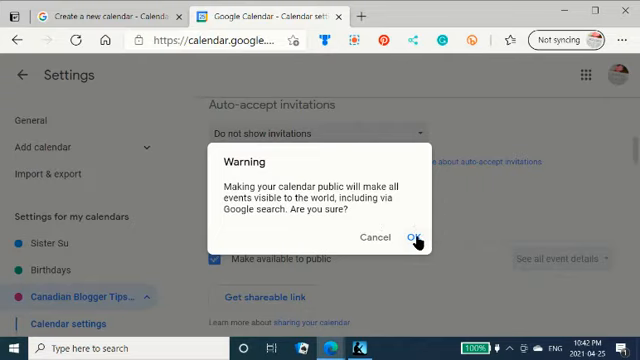
pyautogui.click(414, 237)
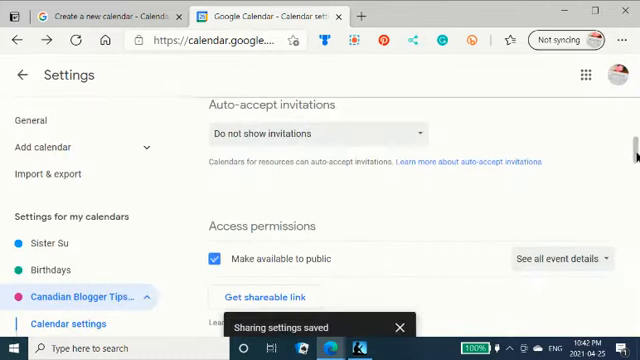
# - Scroll the calendar settings down to the Integrate calendar section with the embed code
pyautogui.scroll(-3)
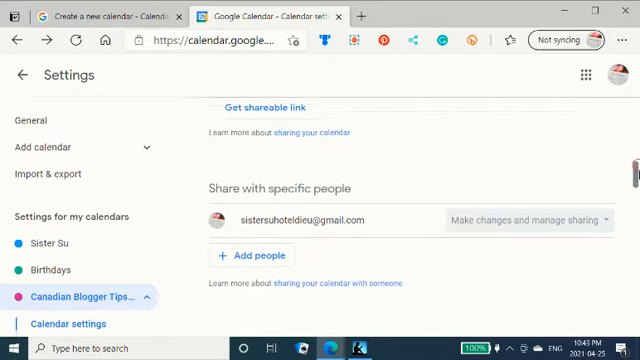
pyautogui.scroll(-3)
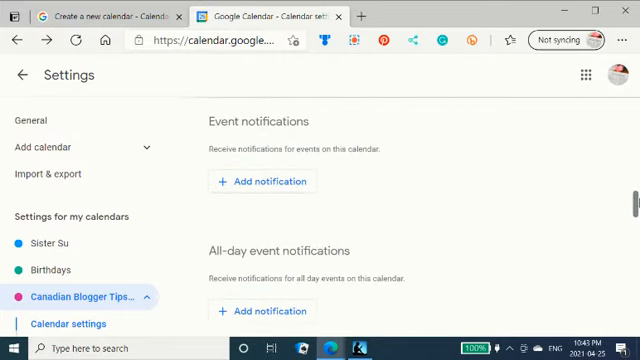
pyautogui.moveTo(353, 199)
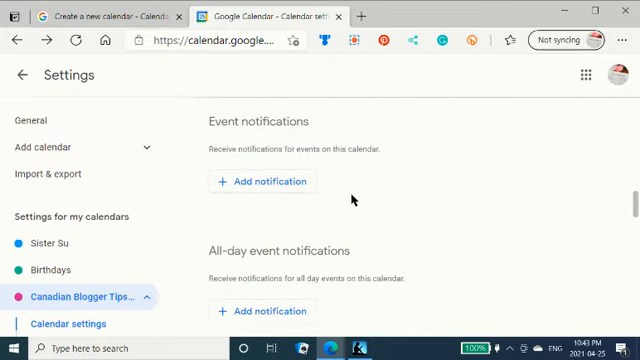
pyautogui.moveTo(430, 213)
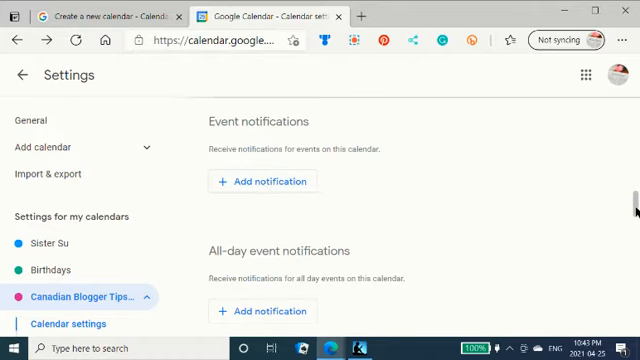
pyautogui.scroll(-3)
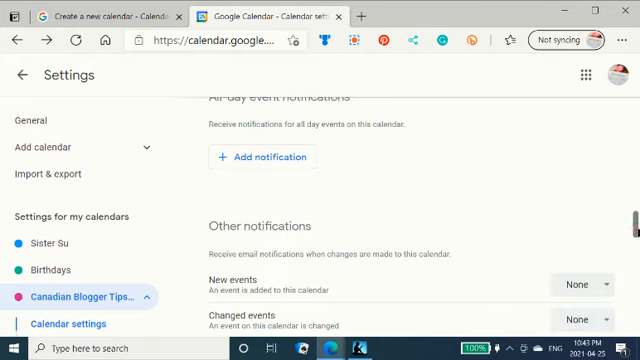
pyautogui.scroll(-3)
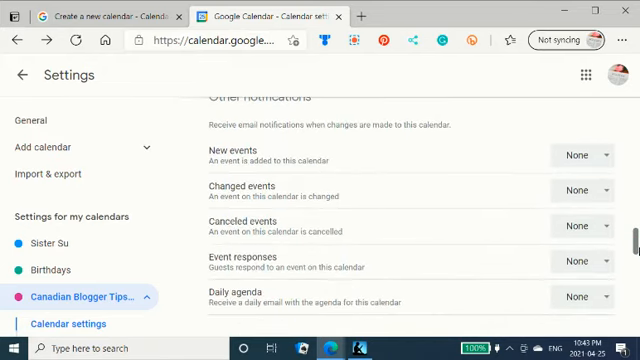
pyautogui.scroll(-3)
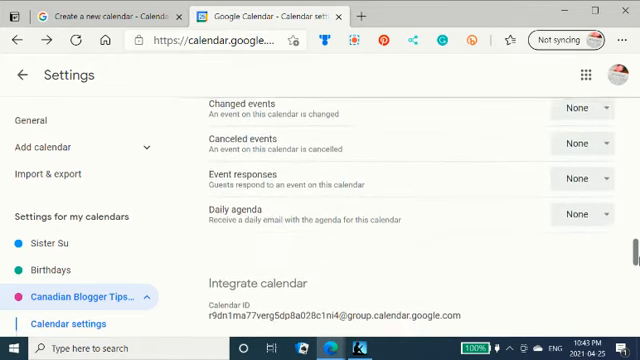
pyautogui.scroll(-3)
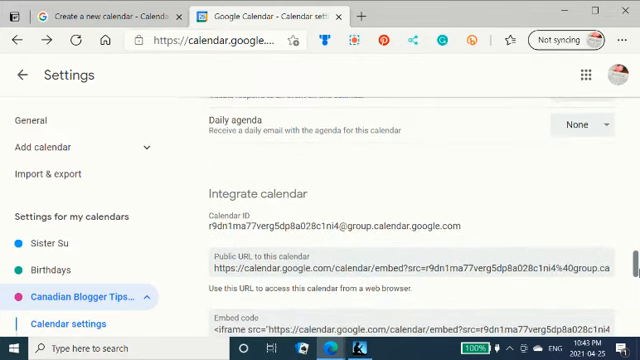
pyautogui.scroll(-3)
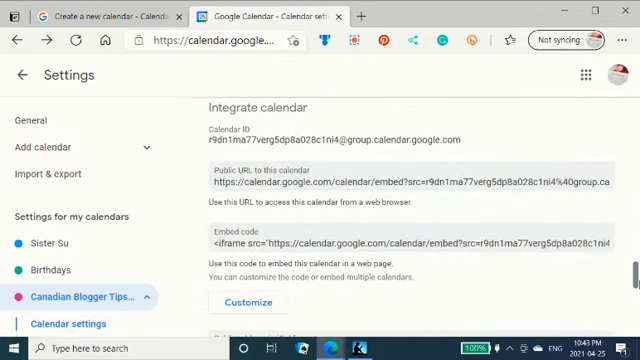
pyautogui.scroll(-3)
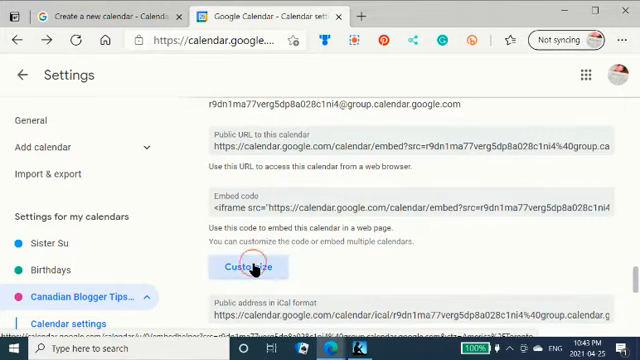
# - In the embed customizer, set Calendar title to 'Canadian Blogger Tips' with Title shown
pyautogui.click(256, 267)
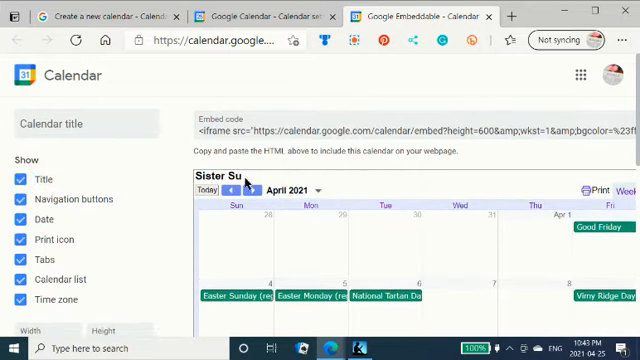
pyautogui.click(18, 180)
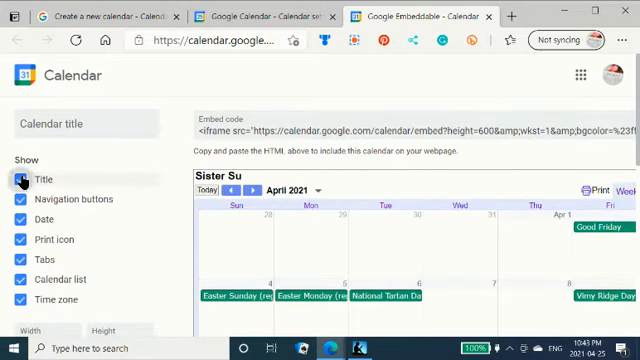
pyautogui.click(19, 180)
pyautogui.write('C')
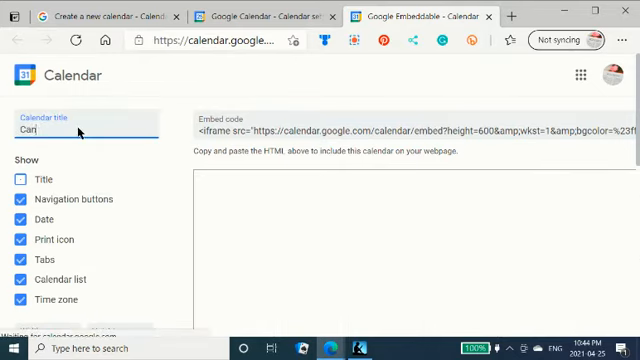
pyautogui.write('anadian Blogger Ti')
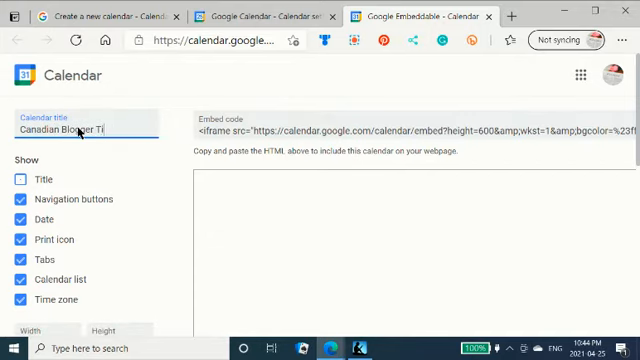
pyautogui.click(18, 179)
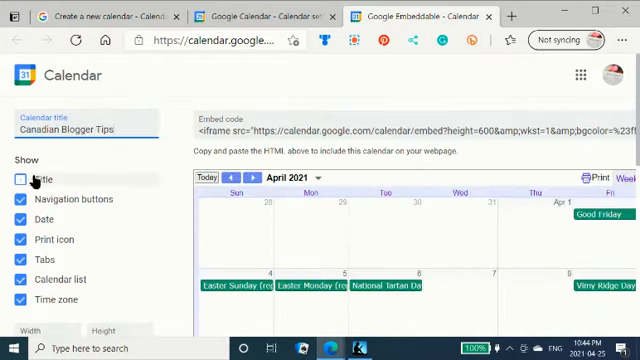
pyautogui.click(17, 179)
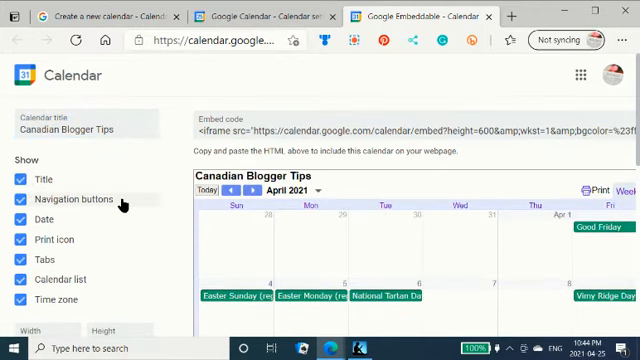
pyautogui.moveTo(72, 240)
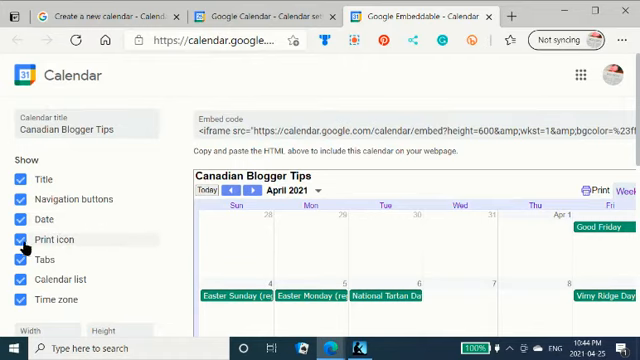
pyautogui.click(17, 239)
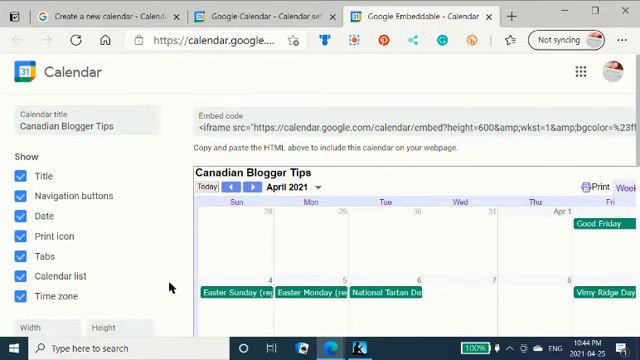
pyautogui.moveTo(116, 332)
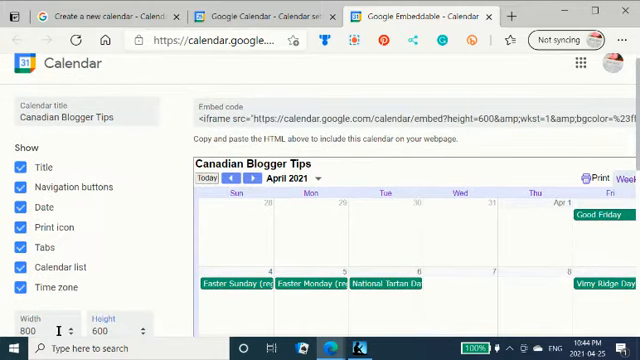
# - Set the embed width to 300 and pick an orange background after trying other swatches
pyautogui.click(65, 332)
pyautogui.write('300')
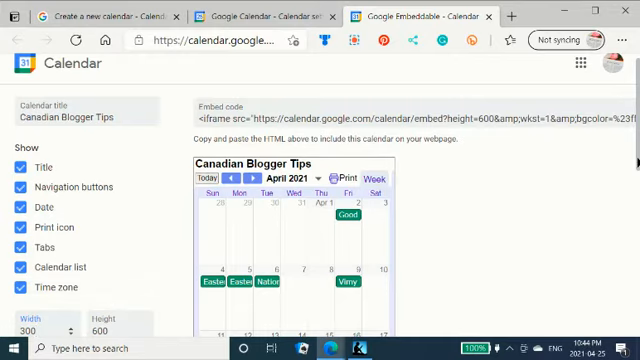
pyautogui.scroll(-3)
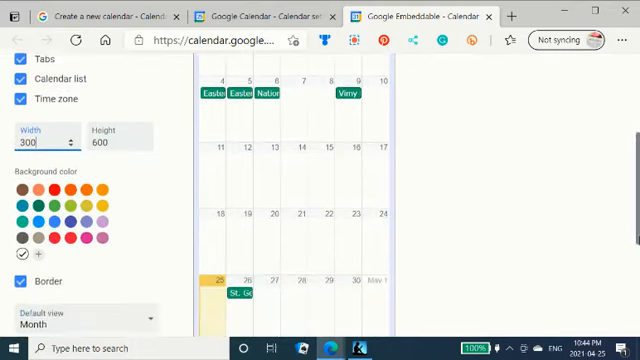
pyautogui.scroll(-3)
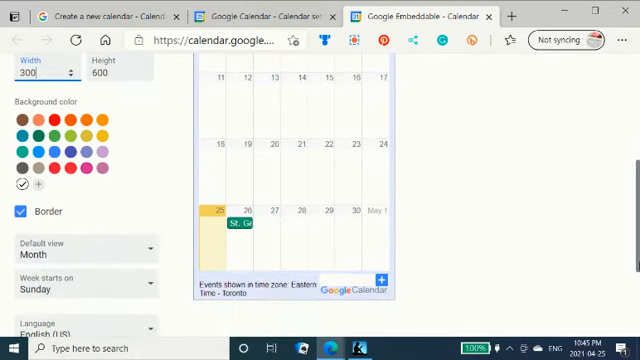
pyautogui.moveTo(135, 225)
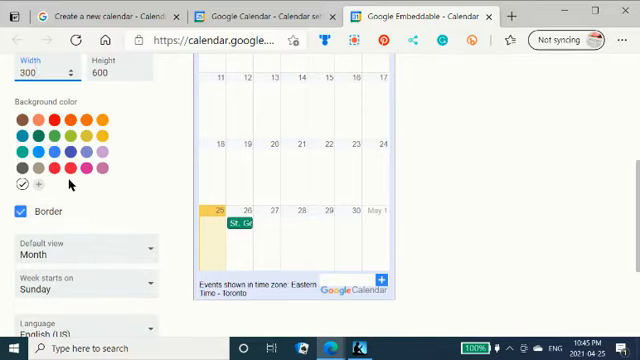
pyautogui.click(55, 155)
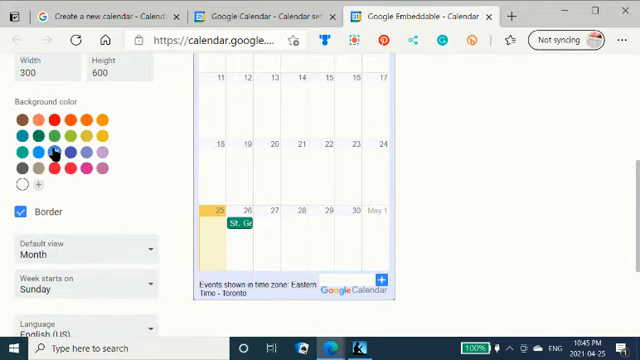
pyautogui.click(49, 143)
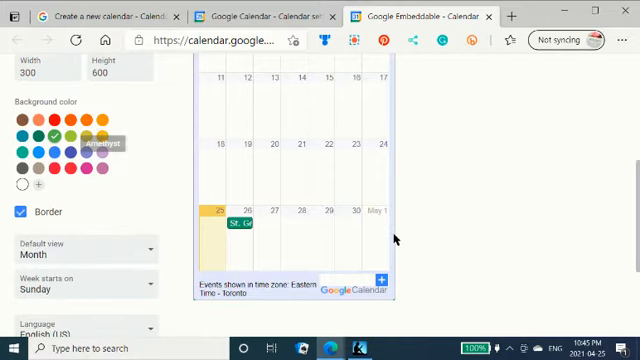
pyautogui.scroll(3)
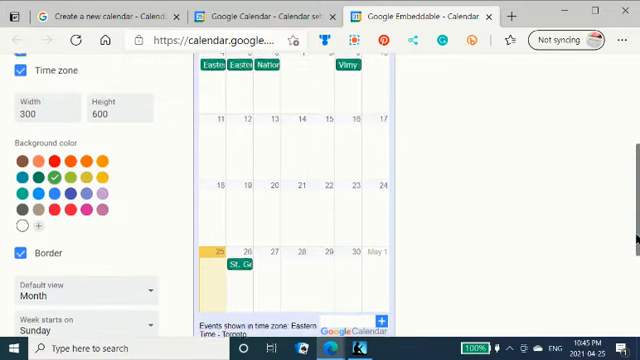
pyautogui.scroll(3)
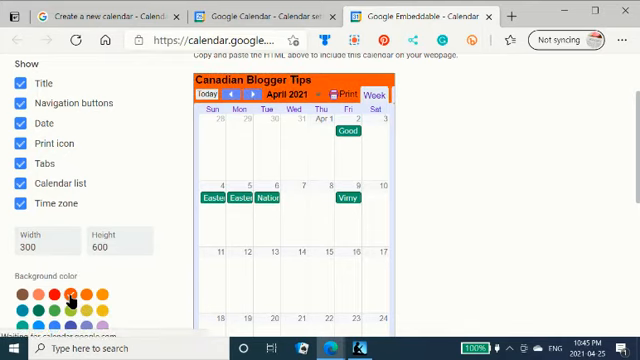
pyautogui.moveTo(37, 294)
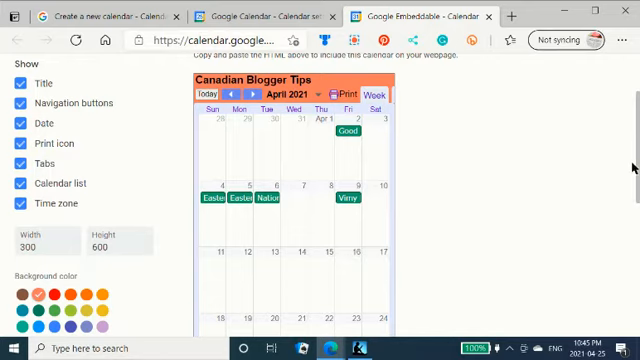
pyautogui.scroll(-3)
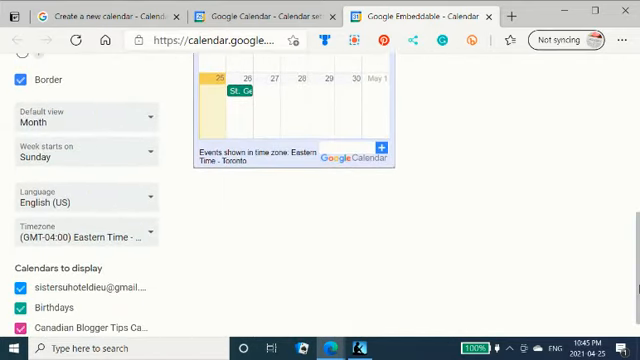
pyautogui.moveTo(361, 289)
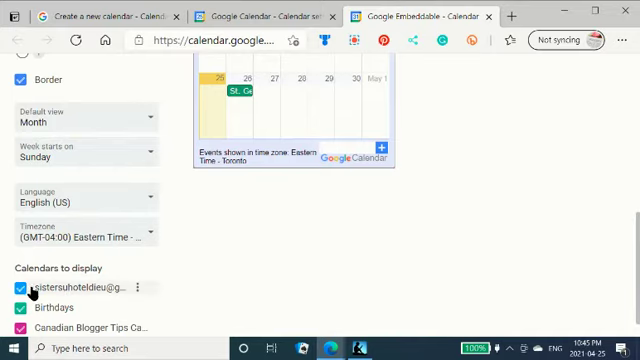
pyautogui.click(14, 289)
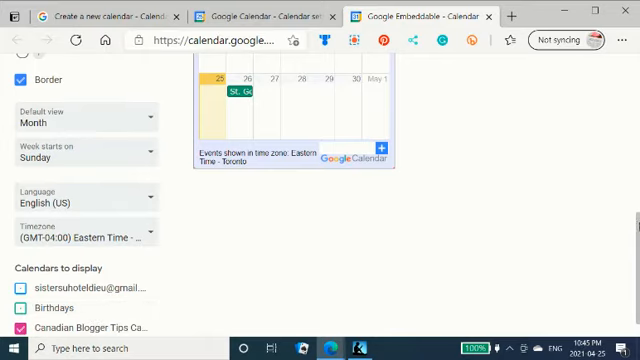
pyautogui.moveTo(169, 245)
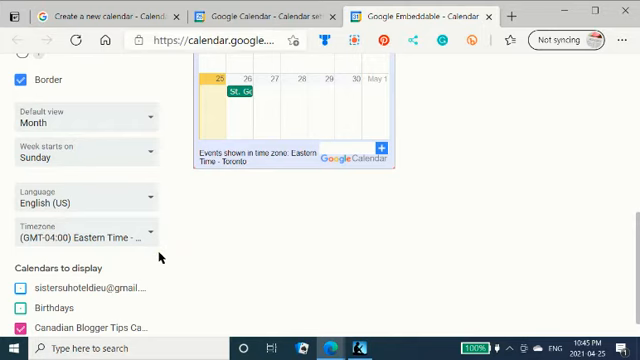
pyautogui.scroll(-3)
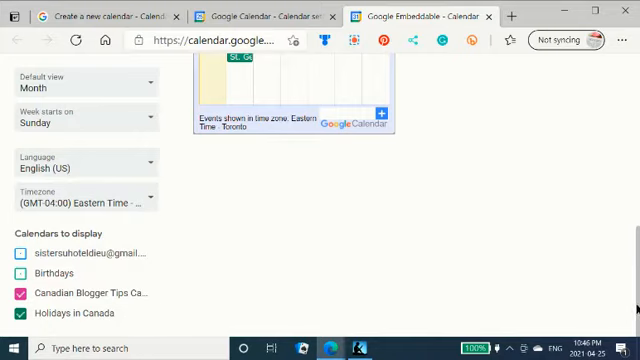
pyautogui.scroll(3)
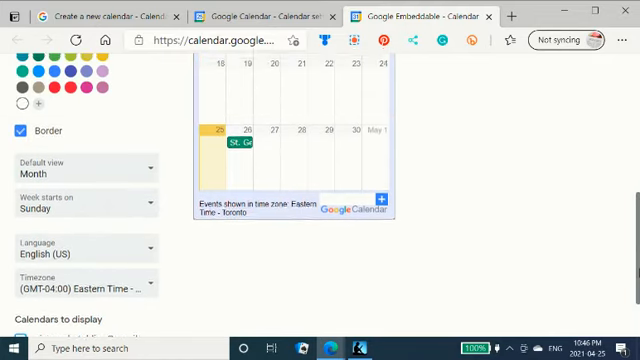
pyautogui.scroll(3)
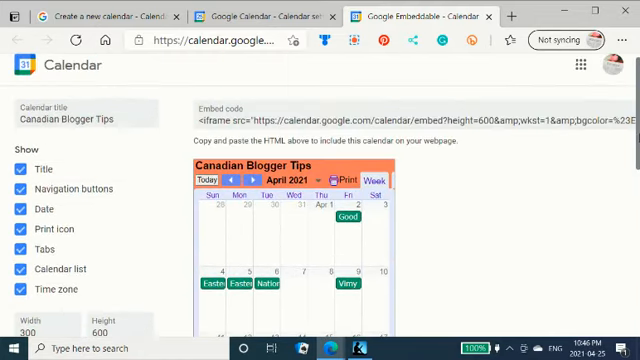
# - Change the embedded calendar's background colour to blue
pyautogui.scroll(-3)
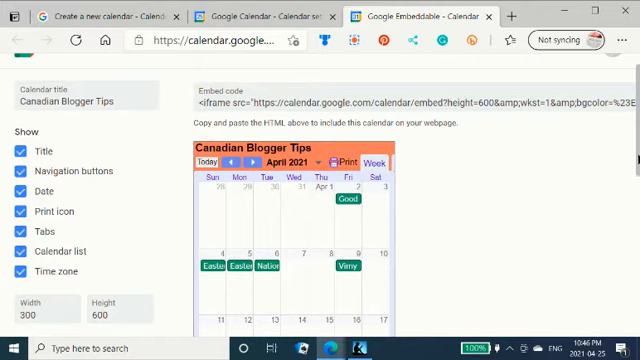
pyautogui.scroll(-3)
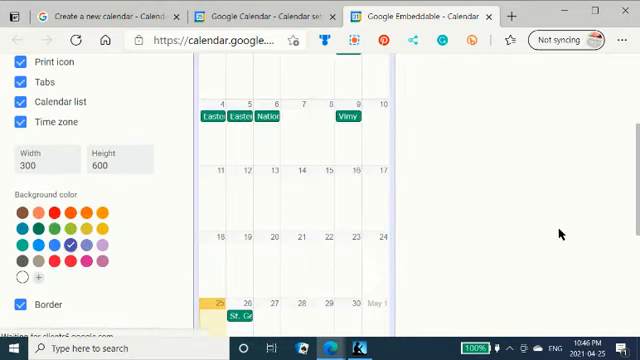
pyautogui.scroll(3)
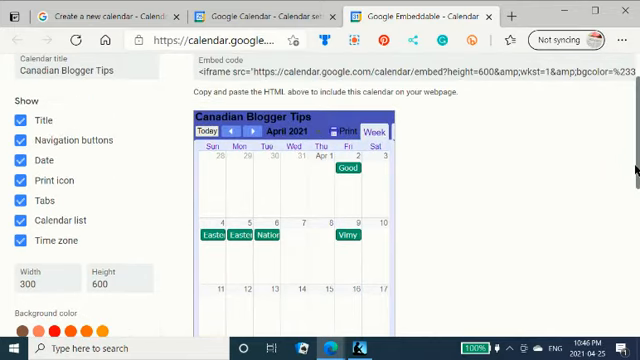
pyautogui.scroll(-3)
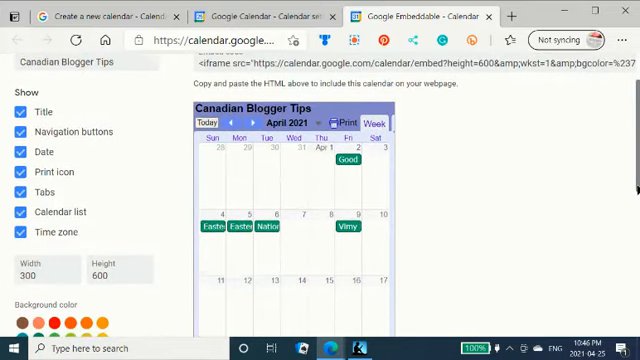
pyautogui.scroll(-3)
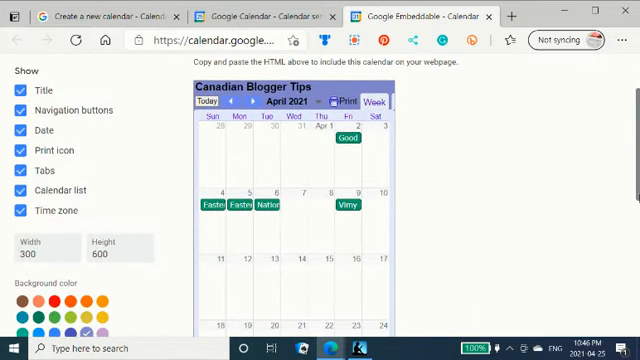
pyautogui.scroll(-3)
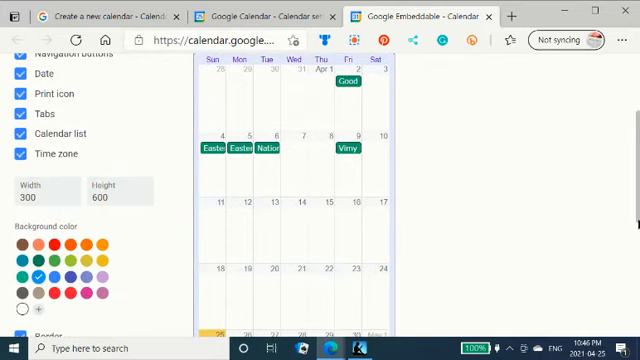
pyautogui.click(21, 54)
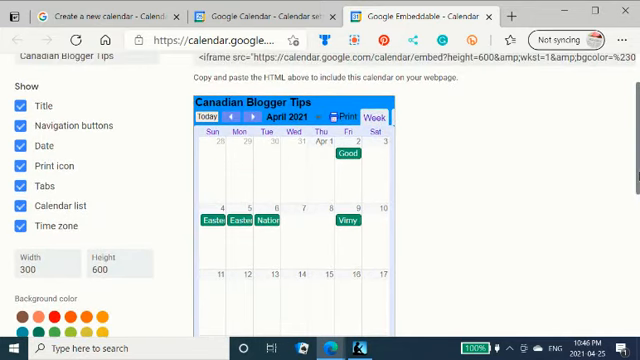
# - Select the entire iframe embed code in the Embed code field
pyautogui.scroll(3)
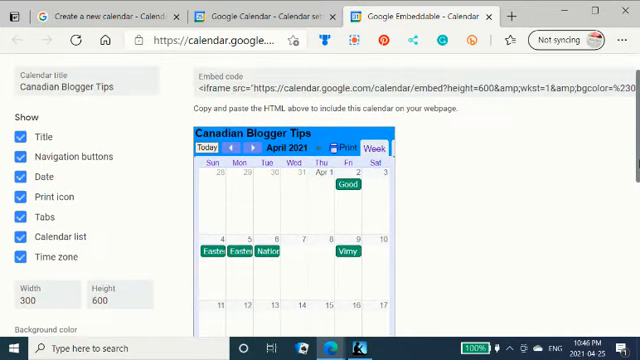
pyautogui.scroll(3)
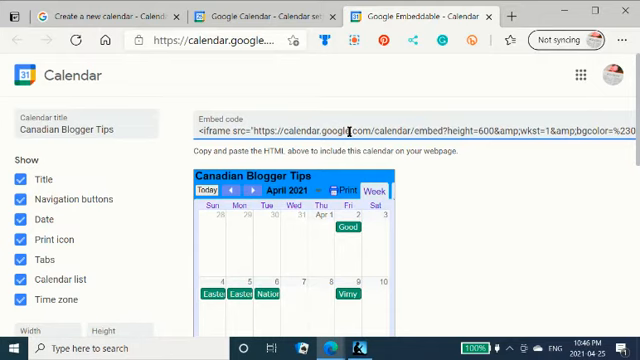
pyautogui.tripleClick(350, 132)
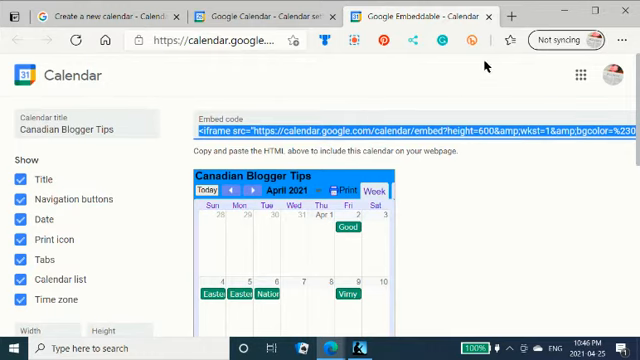
# - In a new browser tab, search Bing for Blogger and open the Blogger site
pyautogui.click(511, 16)
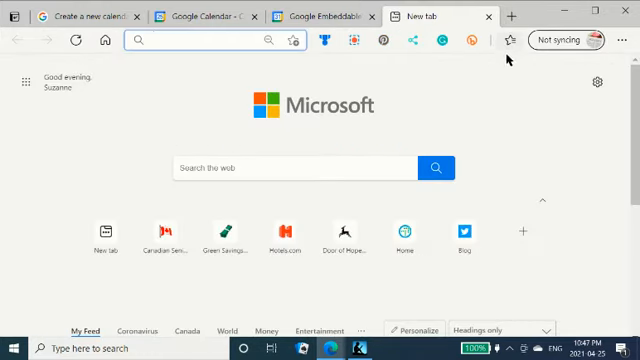
pyautogui.write('BI')
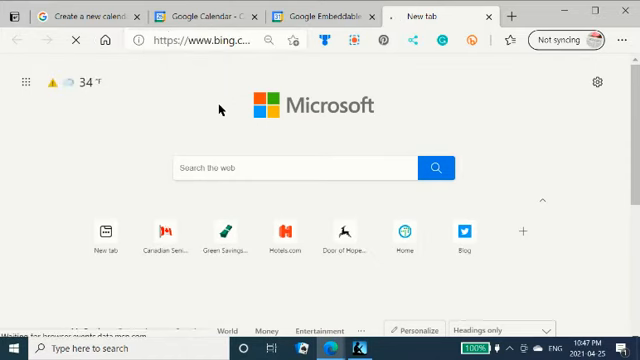
pyautogui.write('Blogger')
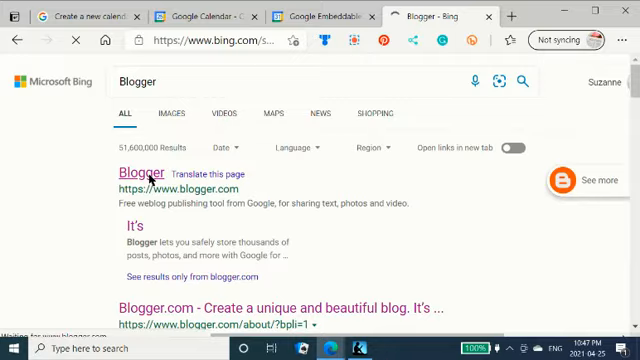
pyautogui.click(137, 173)
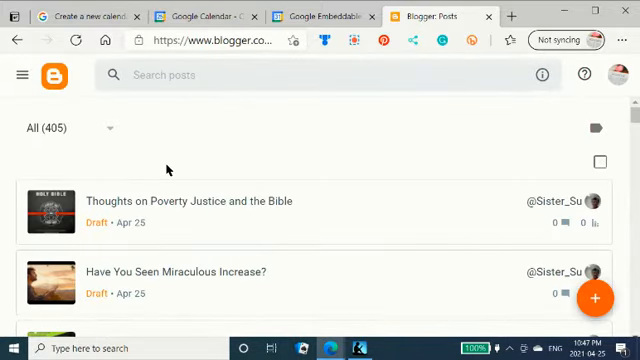
pyautogui.moveTo(54, 74)
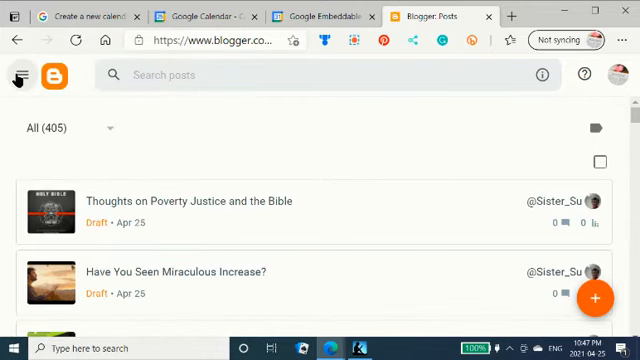
# - Open Blogger's sidebar menu and scroll through the blogs and sections list
pyautogui.click(18, 74)
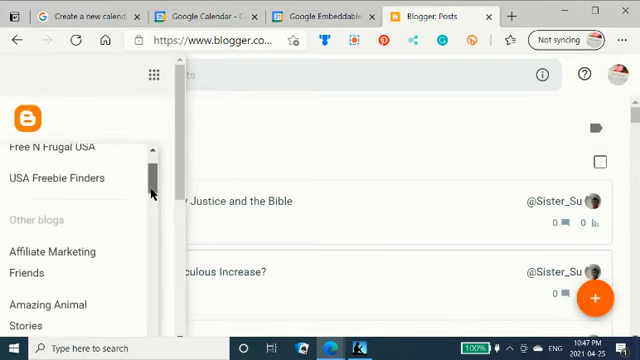
pyautogui.scroll(-3)
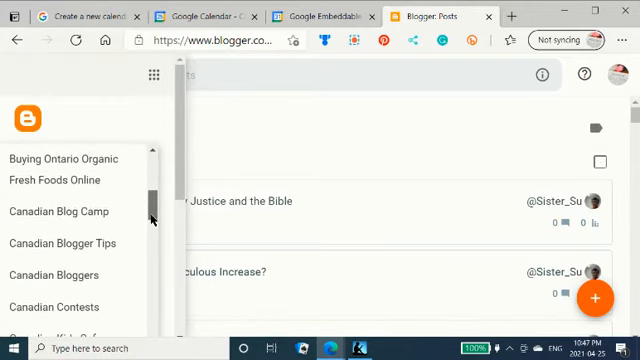
pyautogui.scroll(-3)
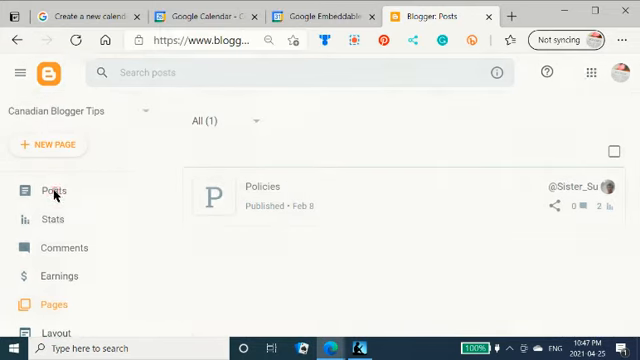
# - Create a new blog page titled 'Blogging Calendar' and switch its editor to HTML view
pyautogui.click(51, 304)
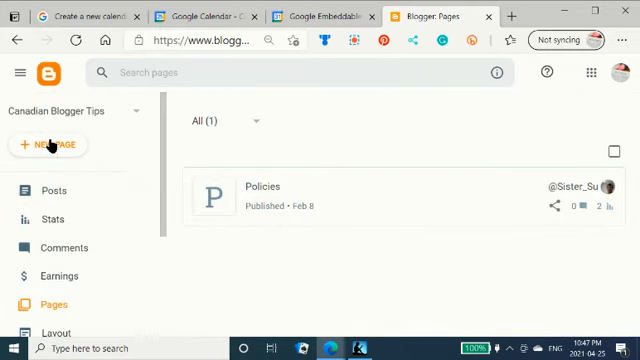
pyautogui.click(47, 145)
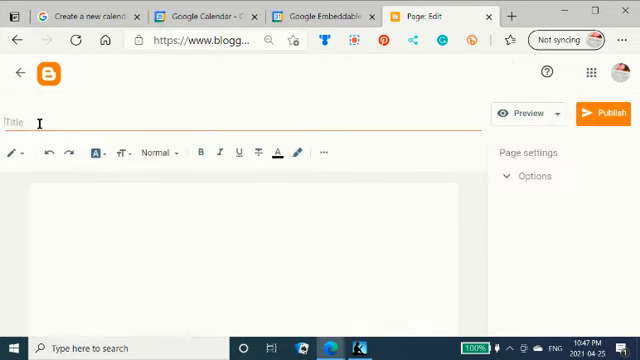
pyautogui.click(35, 123)
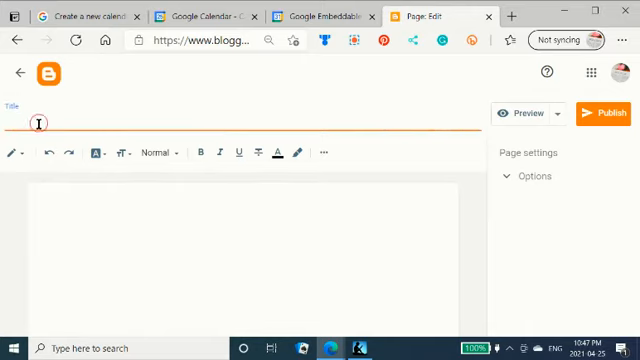
pyautogui.write('Calen')
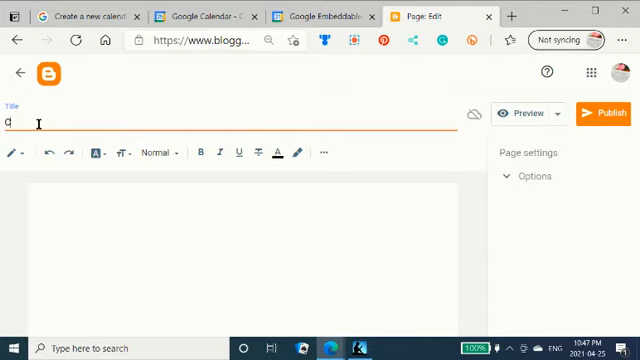
pyautogui.write('Blogg')
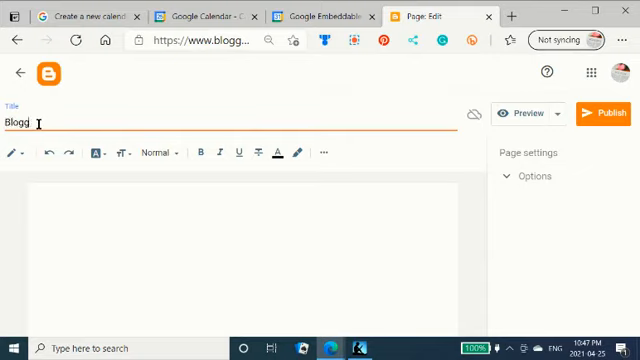
pyautogui.write('ing Ca')
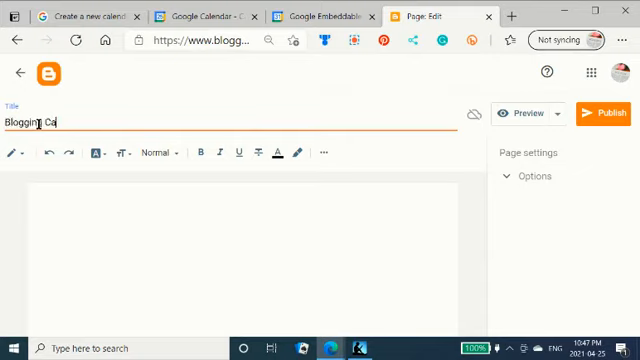
pyautogui.write('lendar')
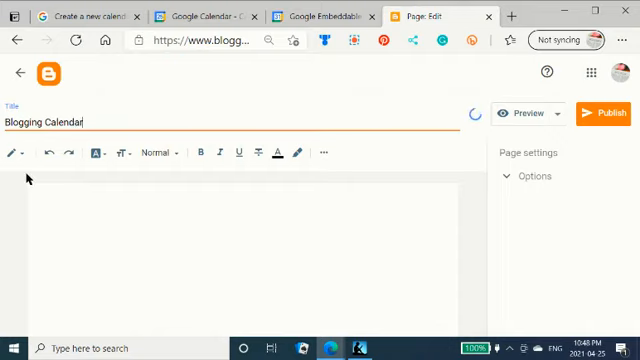
pyautogui.click(13, 153)
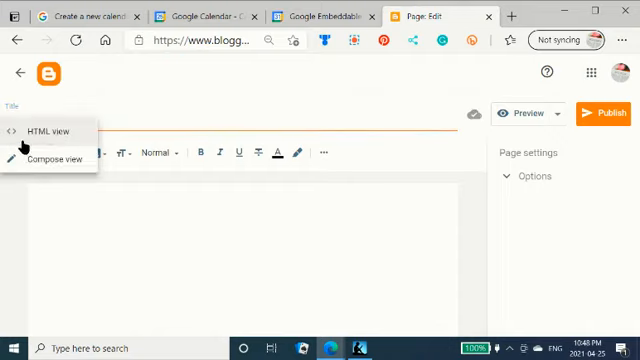
pyautogui.click(42, 131)
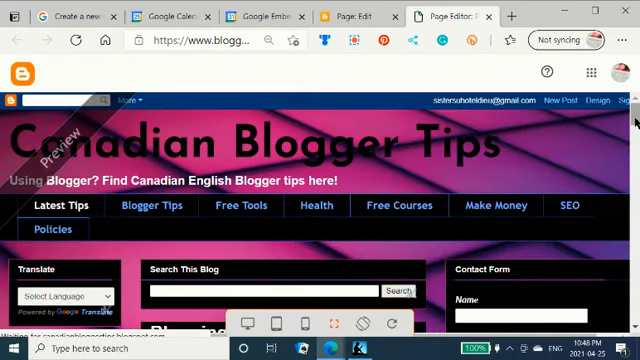
# - Scroll down the page preview to view the small embedded calendar
pyautogui.scroll(-3)
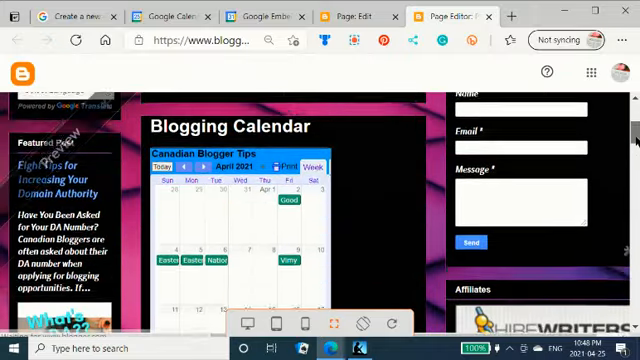
pyautogui.scroll(-3)
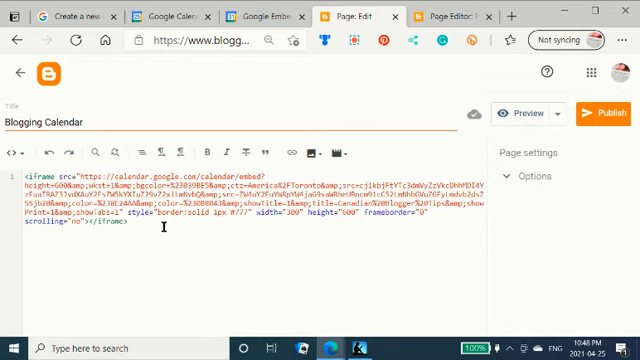
pyautogui.moveTo(261, 234)
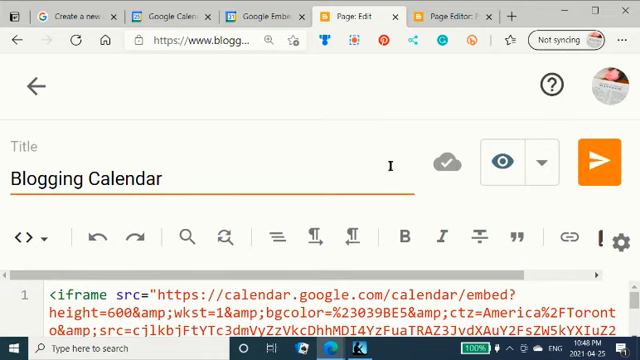
pyautogui.moveTo(402, 214)
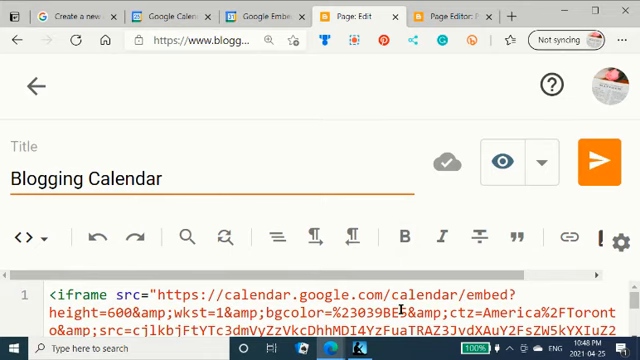
# - Edit the iframe's width="300" value in the page HTML to a larger width
pyautogui.scroll(-3)
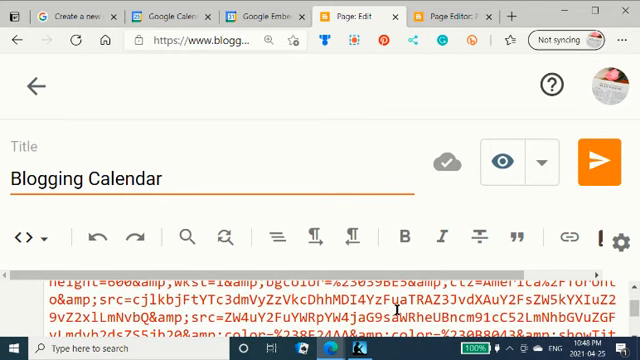
pyautogui.click(451, 160)
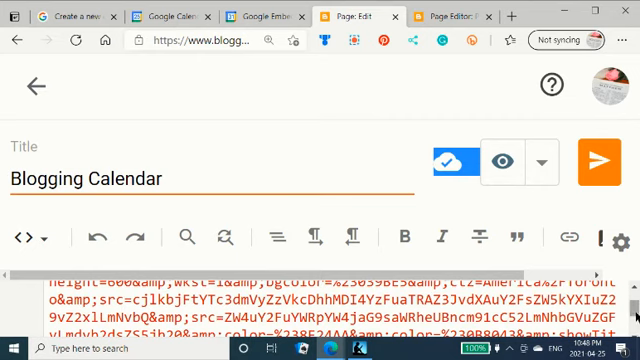
pyautogui.scroll(-3)
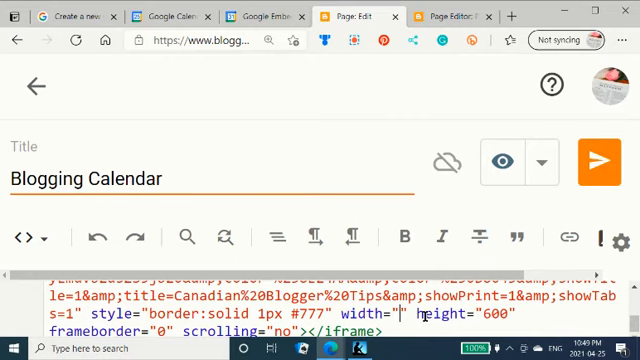
pyautogui.write('6')
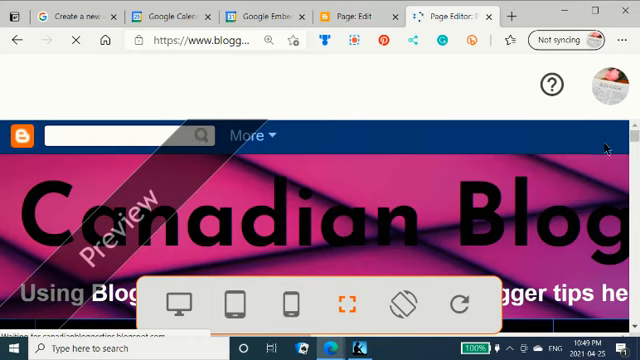
# - Scroll down the page preview to check the wider embedded calendar
pyautogui.scroll(-3)
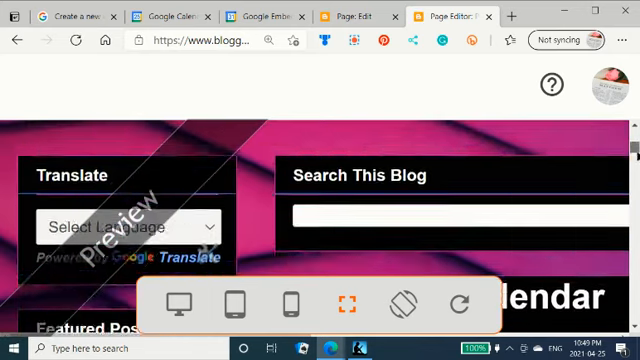
pyautogui.scroll(-3)
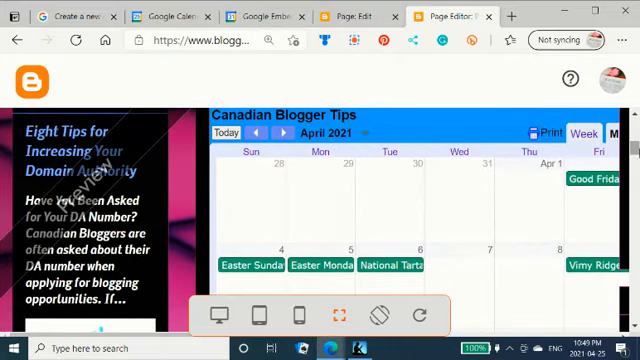
pyautogui.moveTo(335, 40)
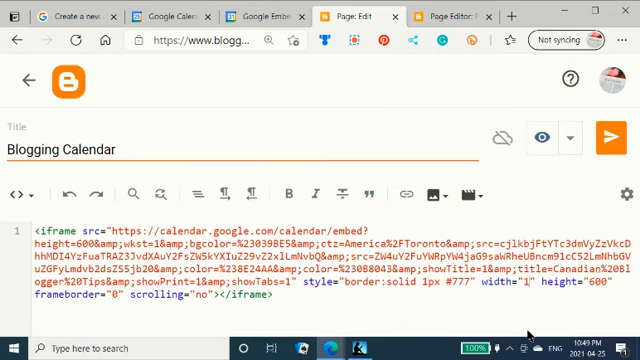
# - Change the iframe width attribute to 100% in the page HTML
pyautogui.write('00%')
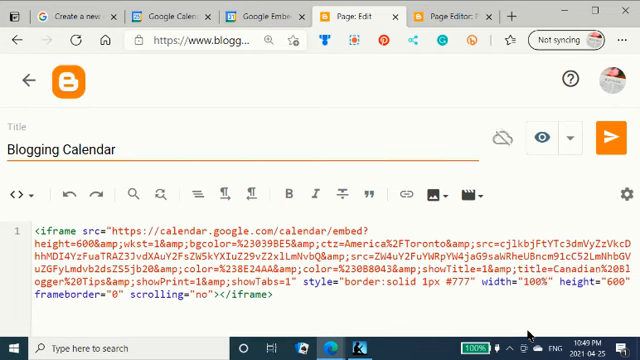
pyautogui.click(517, 138)
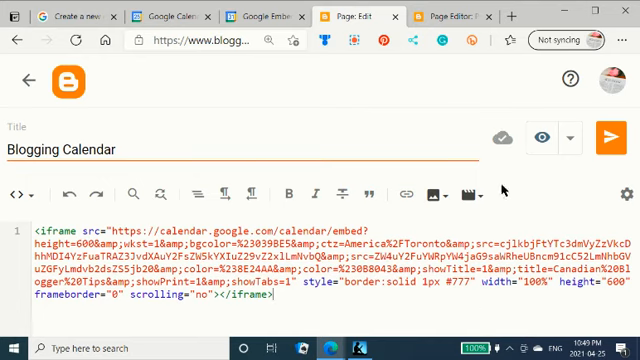
pyautogui.moveTo(540, 139)
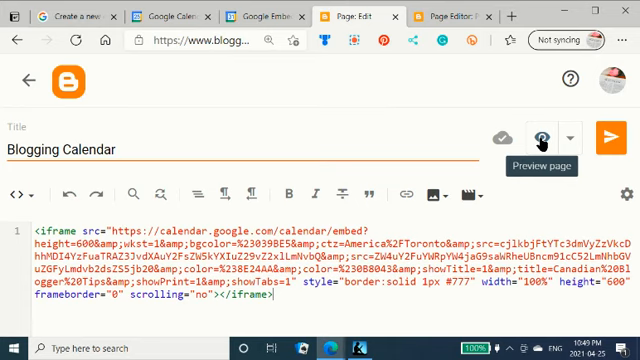
# - Preview the page and review the calendar stretched to the full content width
pyautogui.click(539, 140)
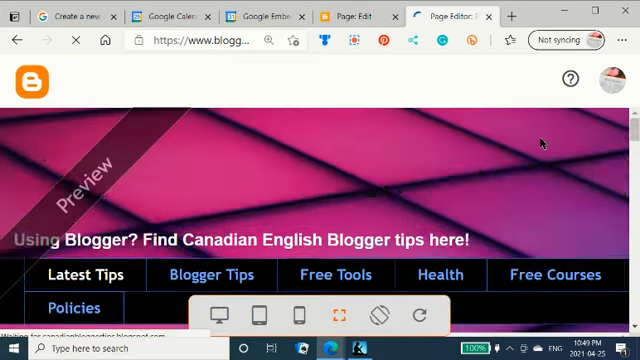
pyautogui.scroll(-3)
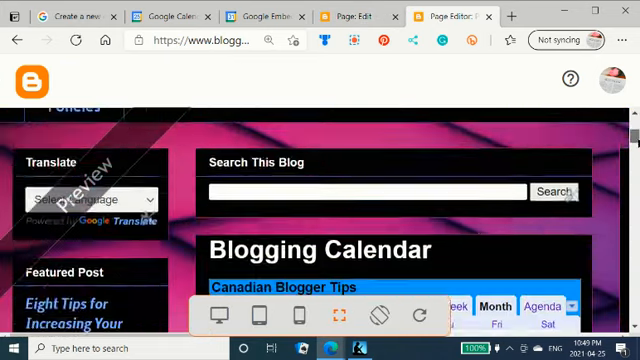
pyautogui.scroll(-3)
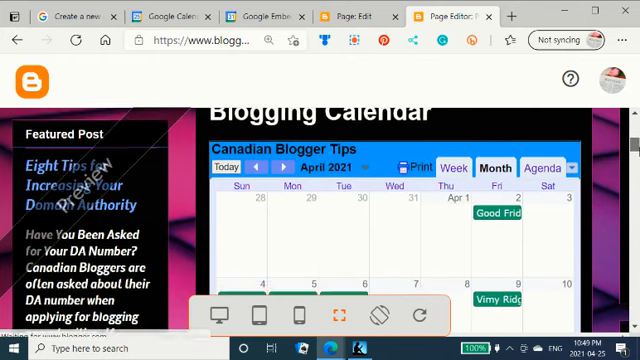
pyautogui.scroll(3)
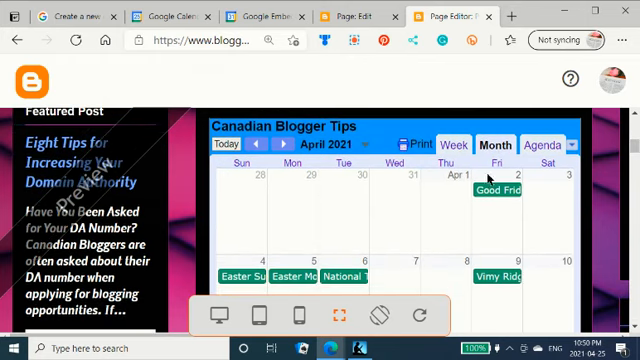
pyautogui.moveTo(600, 186)
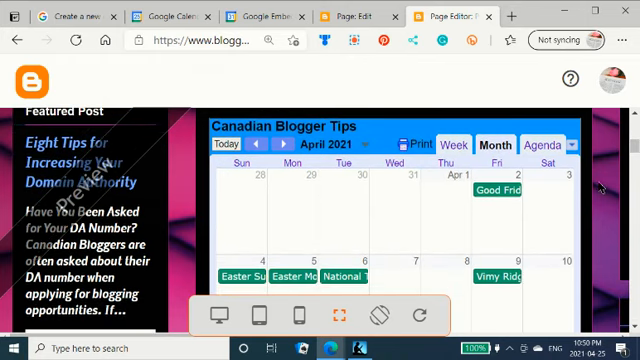
pyautogui.moveTo(178, 207)
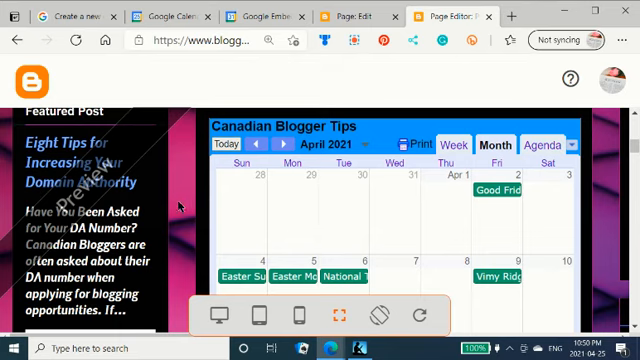
pyautogui.moveTo(395, 223)
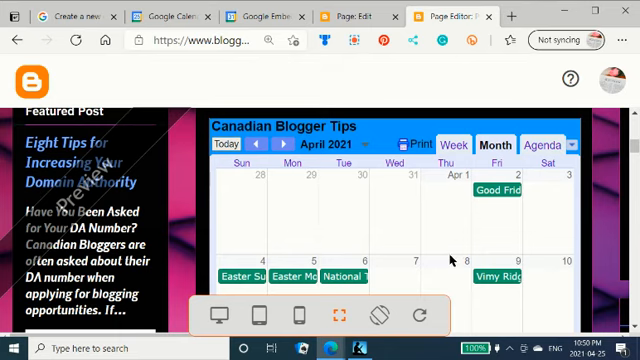
pyautogui.moveTo(448, 244)
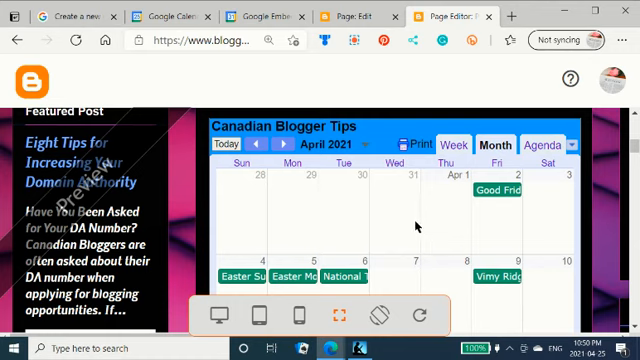
pyautogui.moveTo(416, 226)
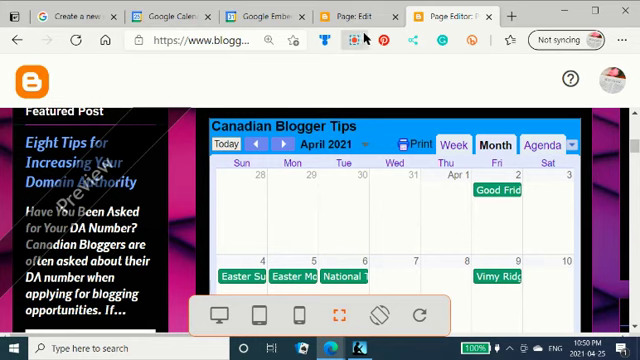
pyautogui.click(352, 40)
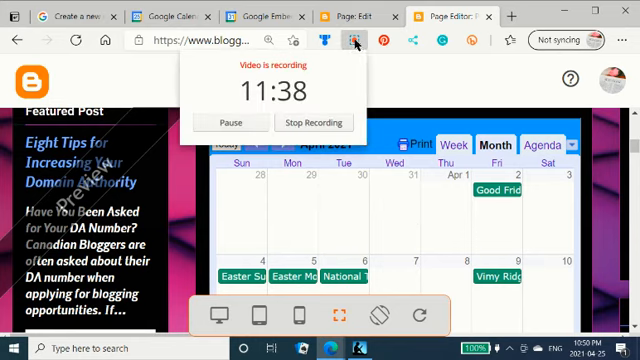